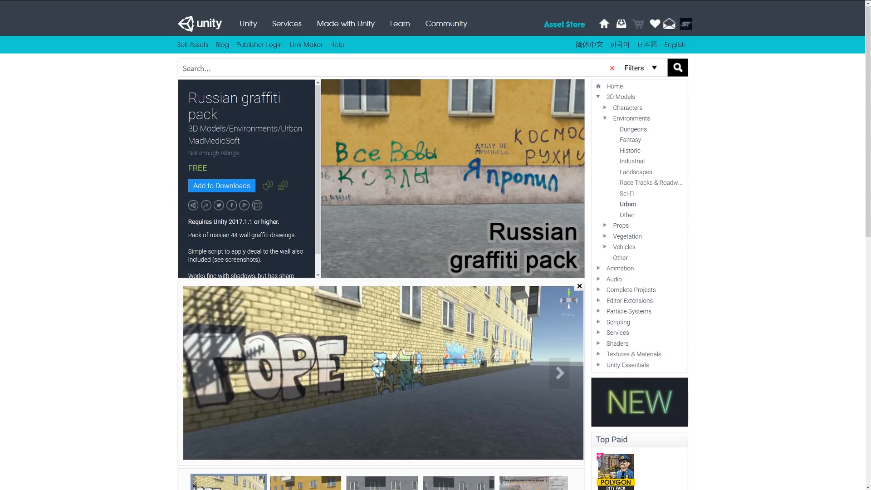
# Step: Scroll down the store listings from the Russian graffiti pack toward the Books Pack
pyautogui.scroll(-3)
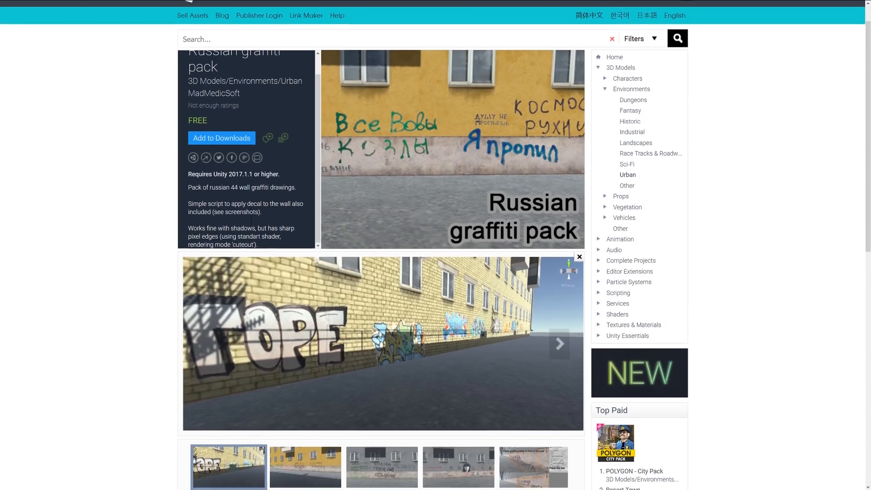
pyautogui.scroll(-3)
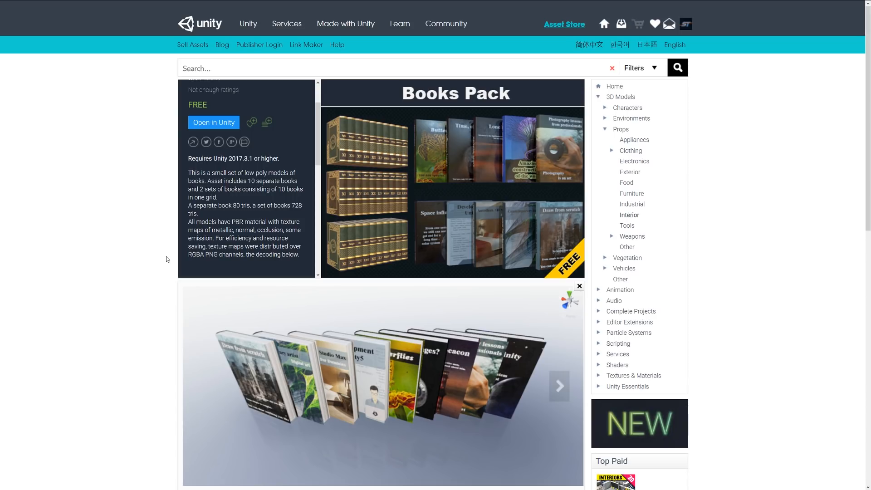
# Step: Bring up the Assault Rifle asset page and scroll down to its screenshot gallery
pyautogui.click(632, 236)
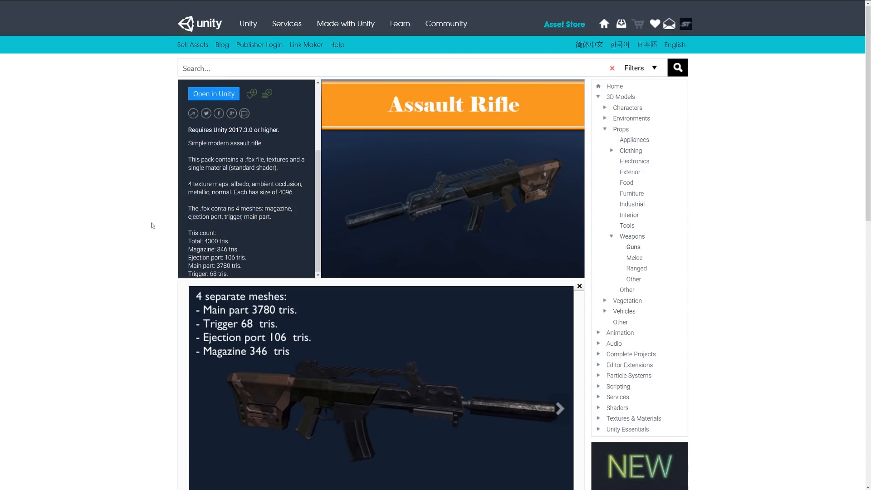
pyautogui.scroll(-3)
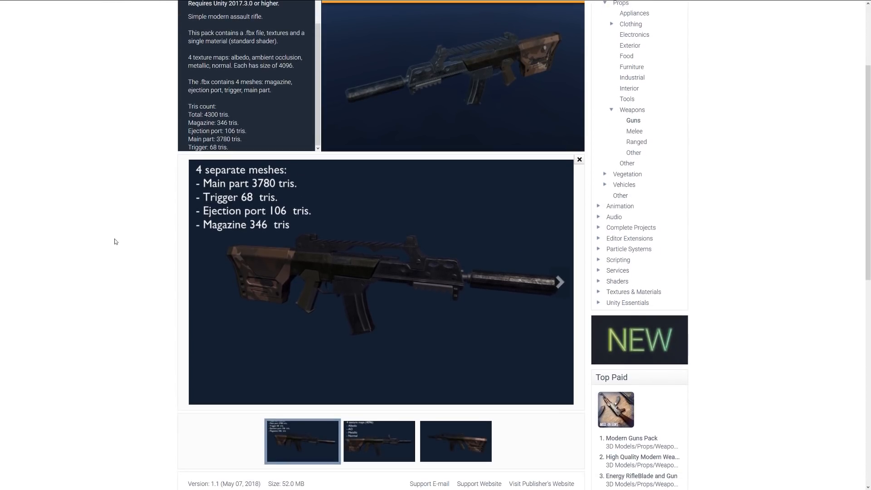
pyautogui.moveTo(106, 244)
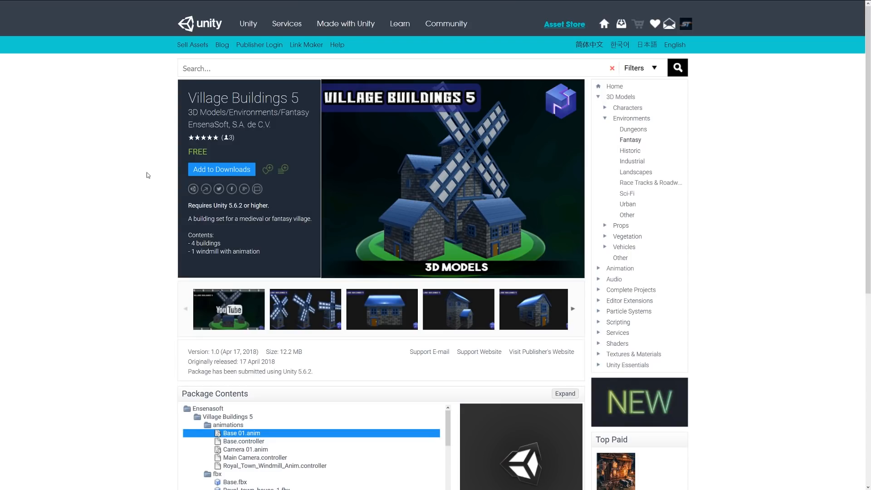
pyautogui.moveTo(206, 300)
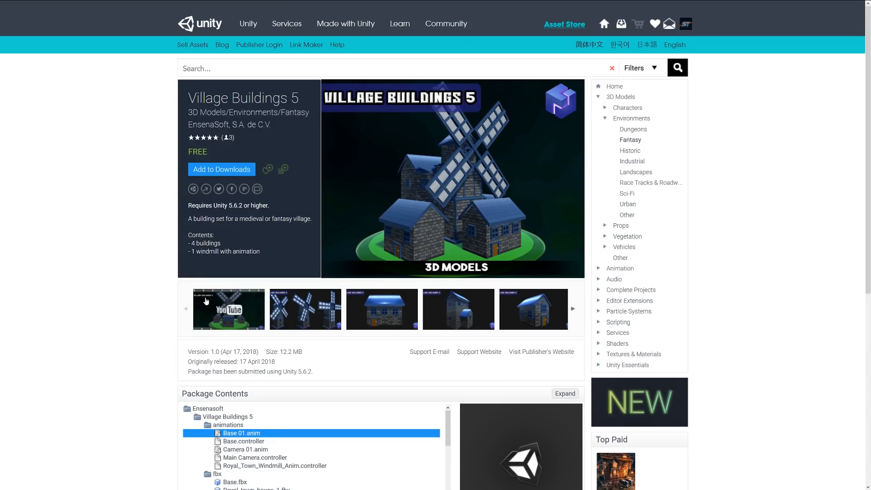
# Step: Go to the Village Buildings 5 asset page under Environments/Fantasy
pyautogui.click(228, 309)
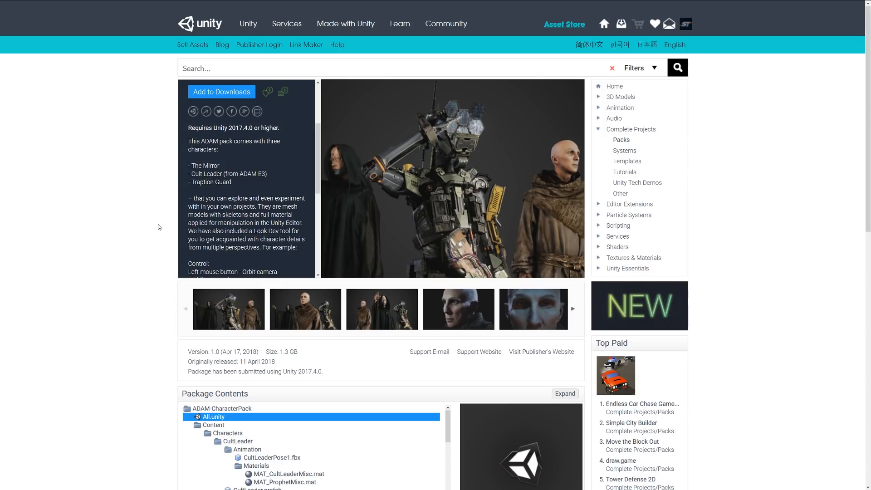
# Step: Scroll down the ADAM character pack's description panel
pyautogui.scroll(-3)
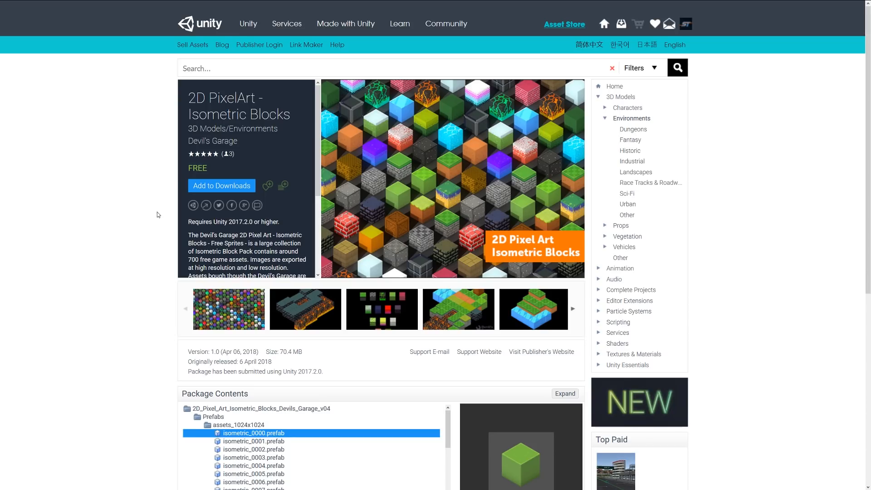
pyautogui.moveTo(202, 215)
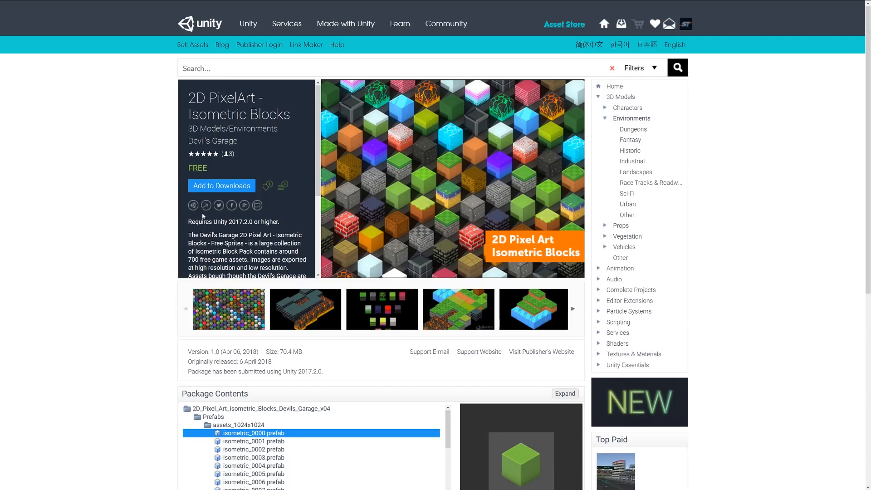
pyautogui.moveTo(132, 239)
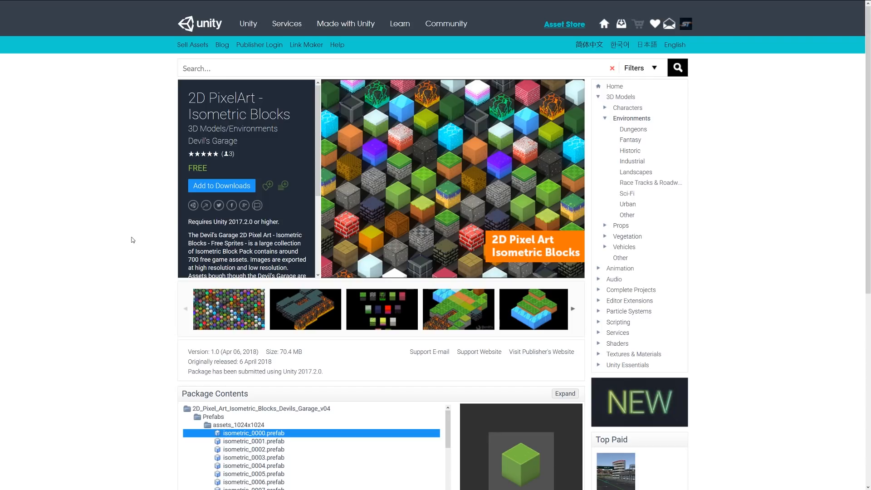
pyautogui.moveTo(271, 211)
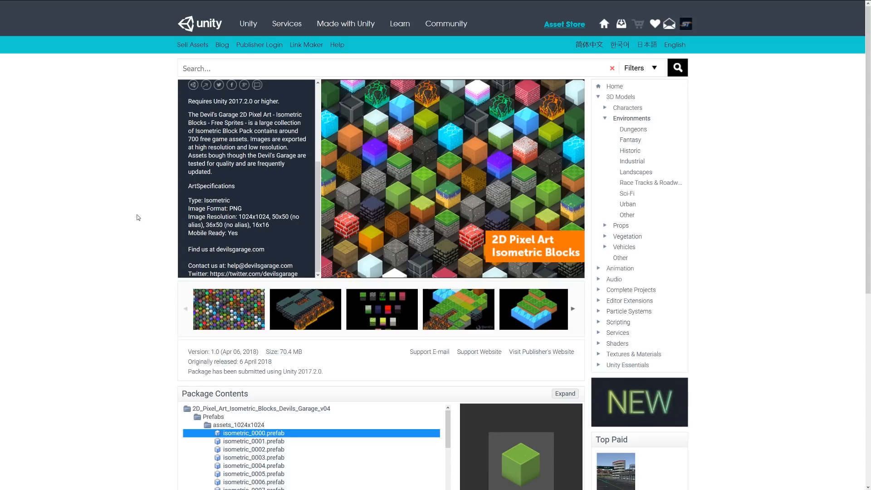
pyautogui.moveTo(201, 292)
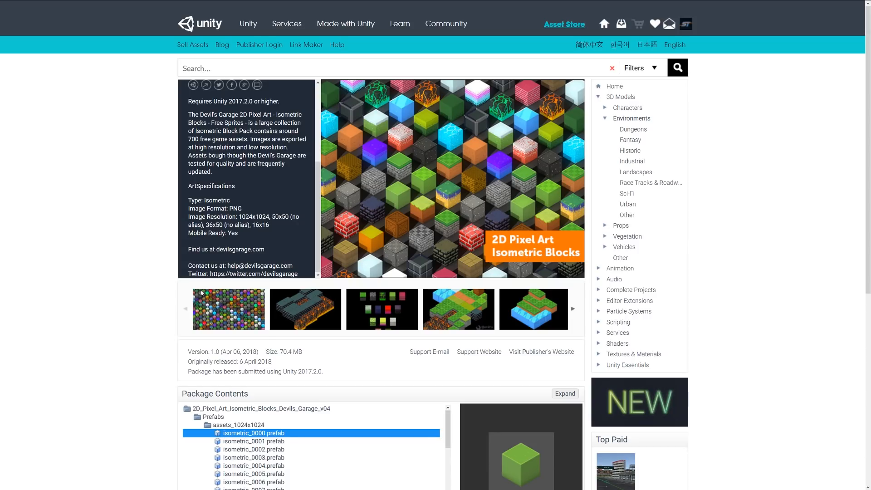
# Step: Bring up the 2D PixelArt - Isometric Blocks page to view its art specifications
pyautogui.click(305, 309)
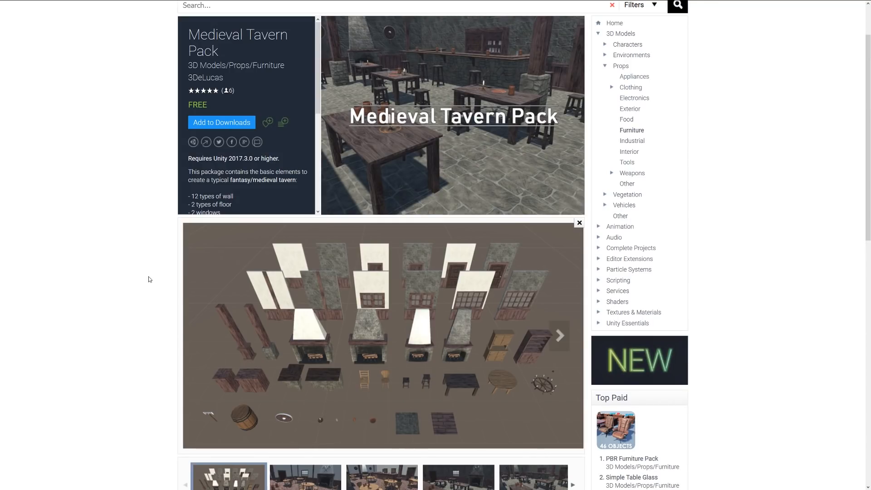
pyautogui.moveTo(283, 196)
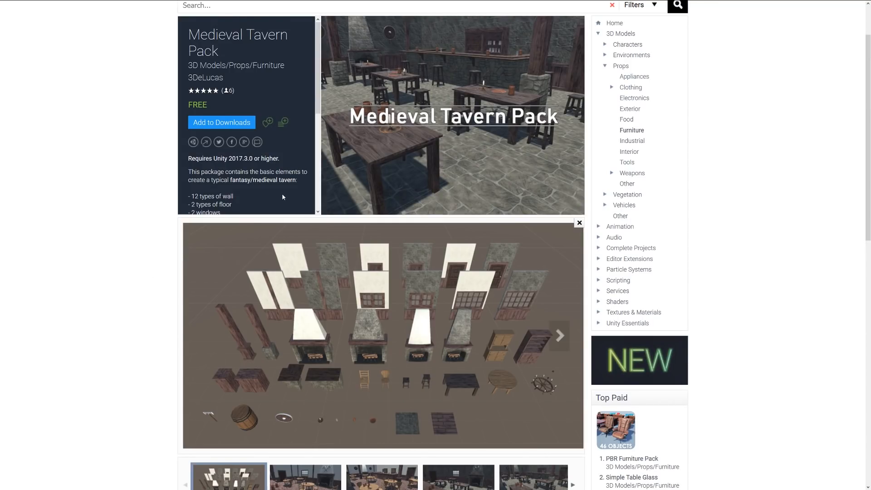
# Step: Scroll the Medieval Tavern Pack description to its contents list, from 12 wall types to plates
pyautogui.scroll(-3)
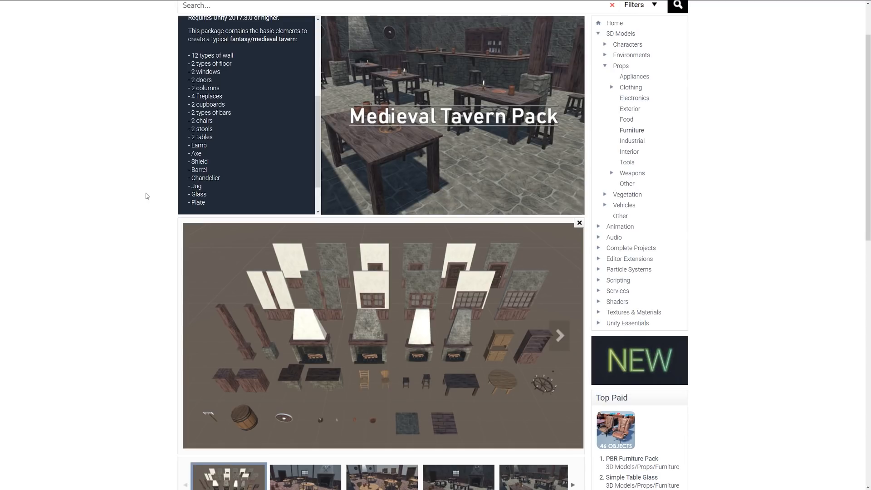
pyautogui.moveTo(342, 369)
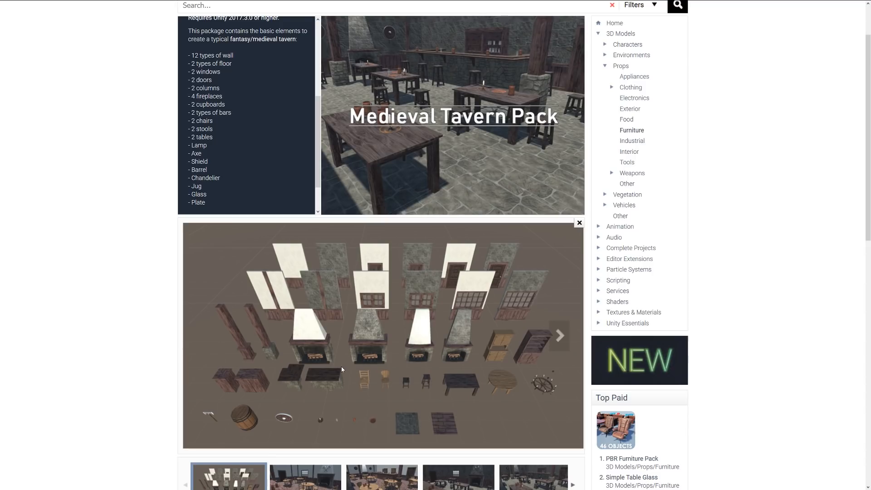